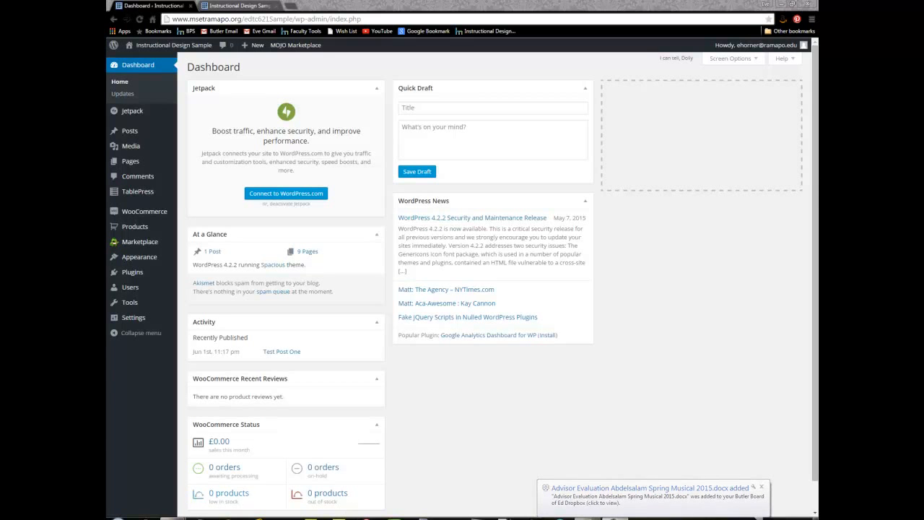
Review the course rubric's Menu 1 suggestion alongside the live Instructional Design Sample site
scroll(down, 3)
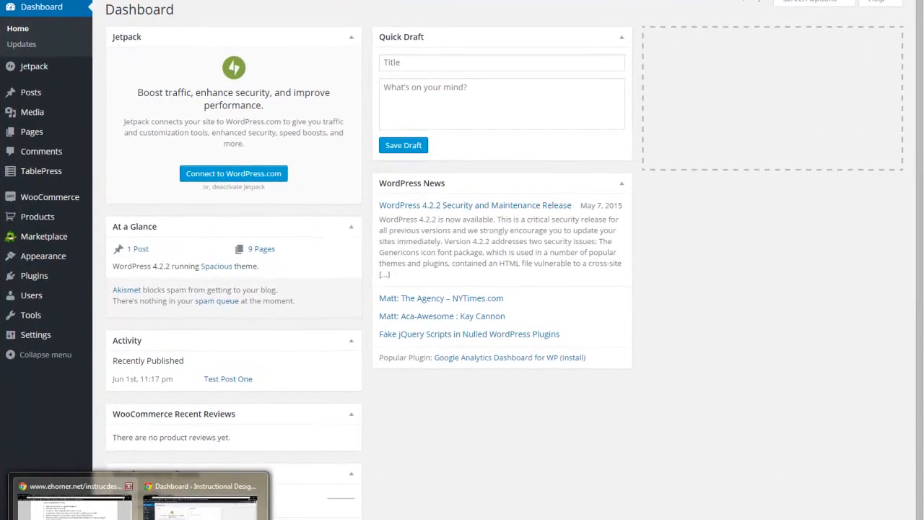
click(202, 485)
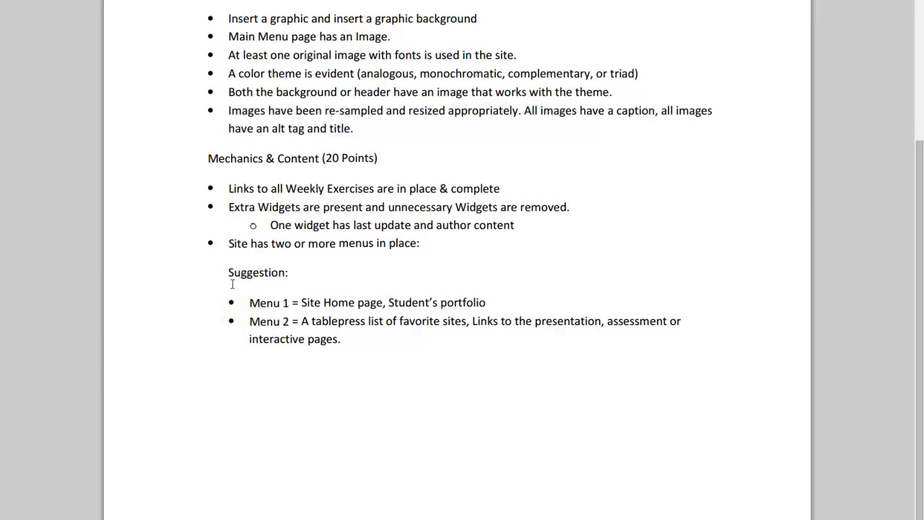
double_click(257, 271)
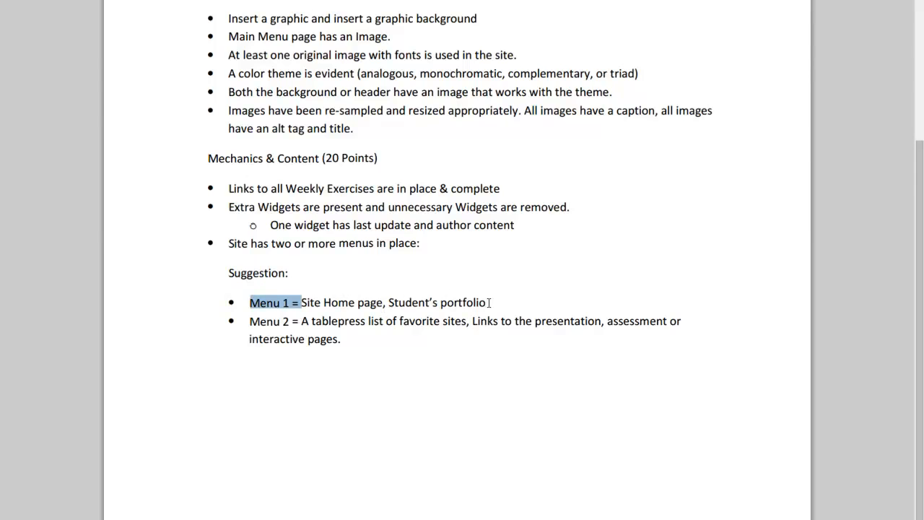
mouse_move(260, 320)
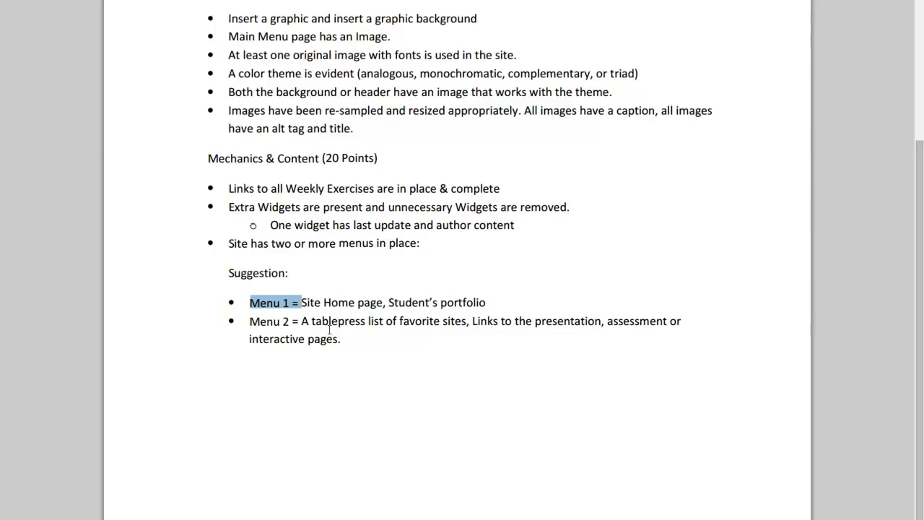
mouse_move(627, 176)
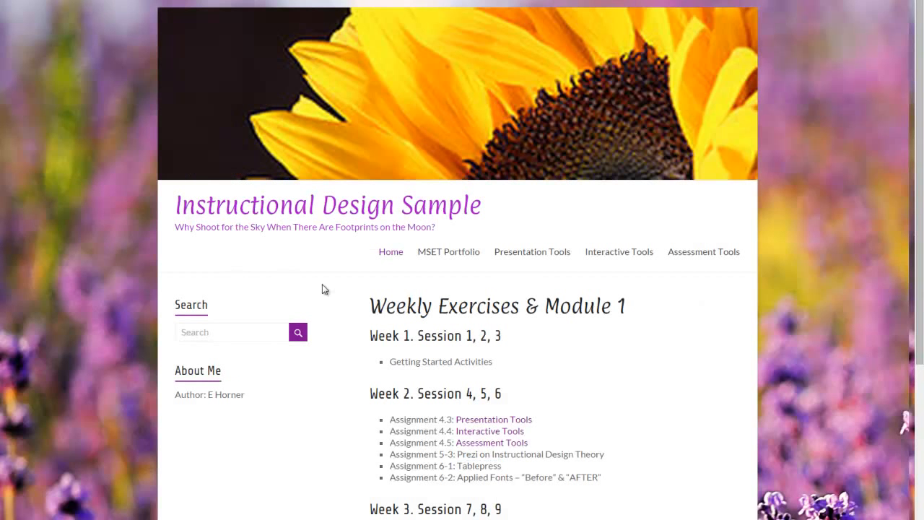
mouse_move(208, 316)
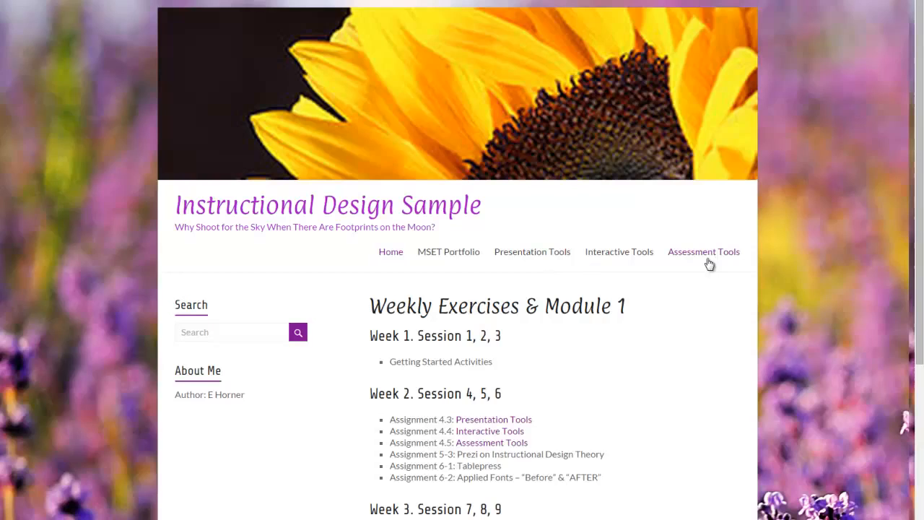
mouse_move(207, 467)
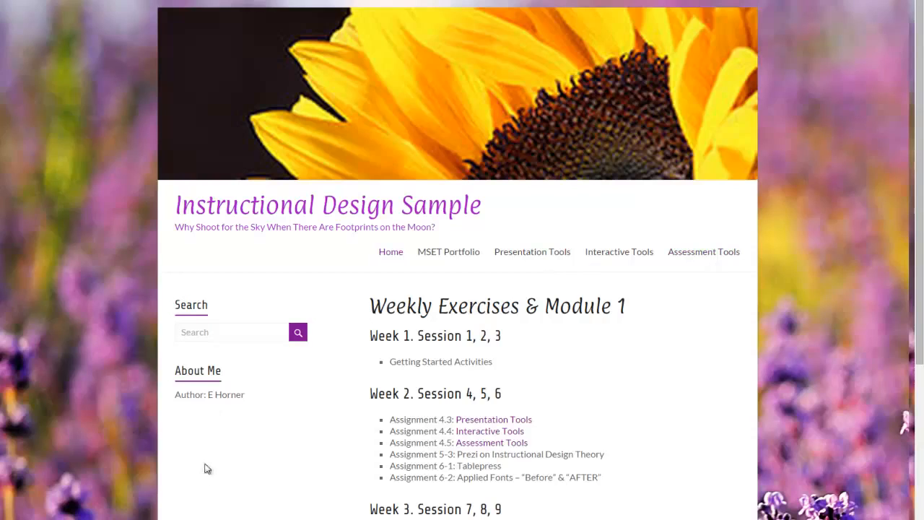
mouse_move(531, 251)
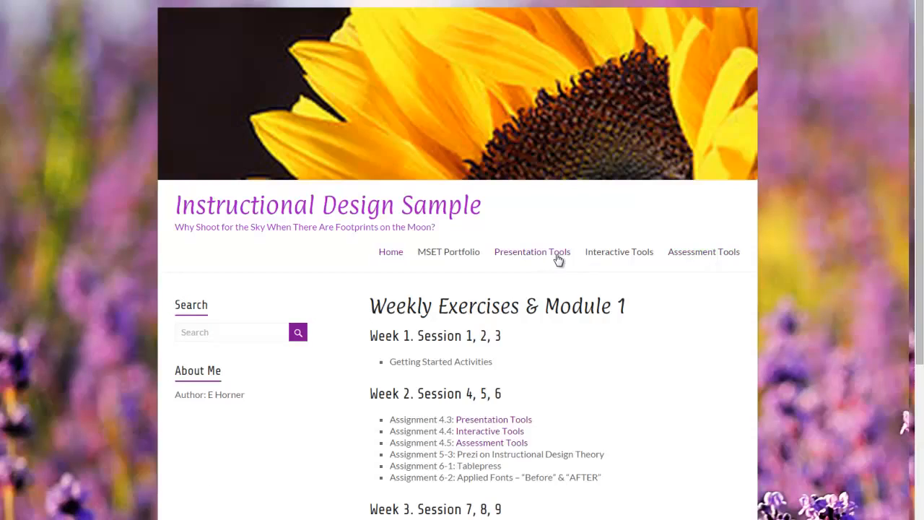
mouse_move(448, 258)
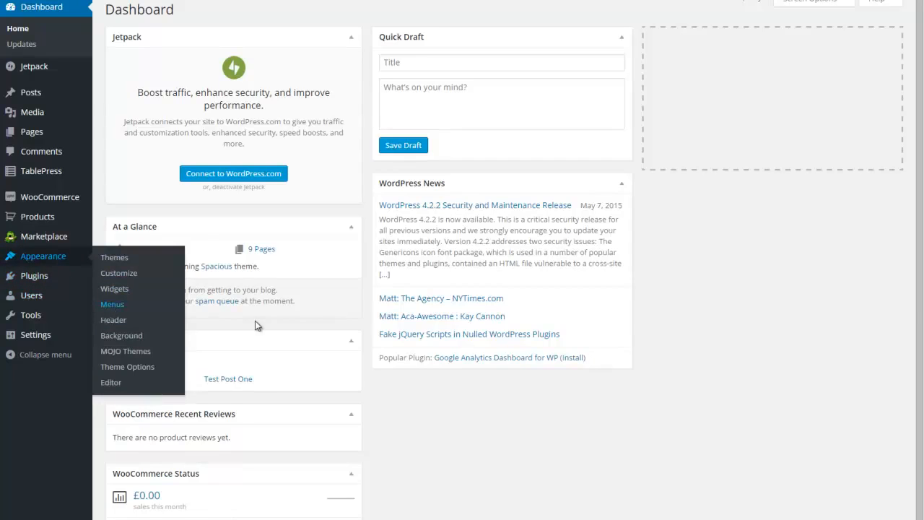
Bring up Appearance > Menus and check the EDTC 621 Course menu name and Primary Menu location
click(113, 303)
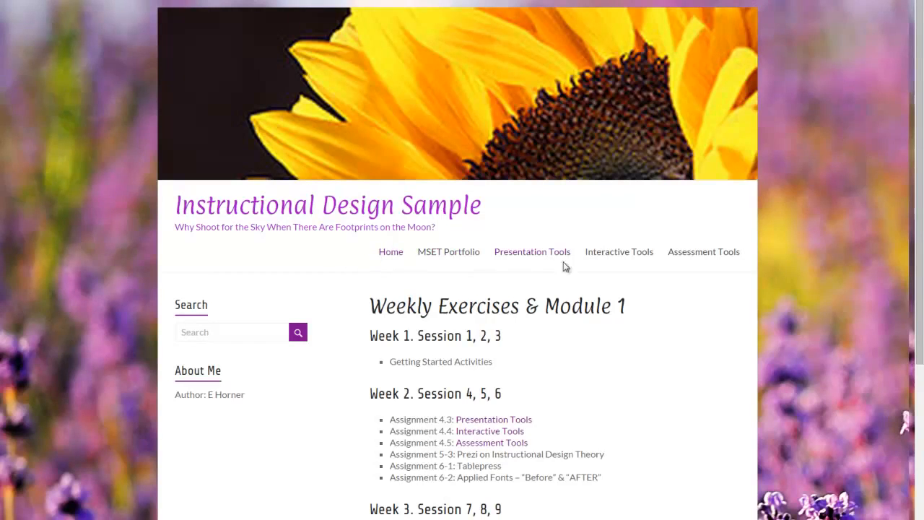
mouse_move(618, 251)
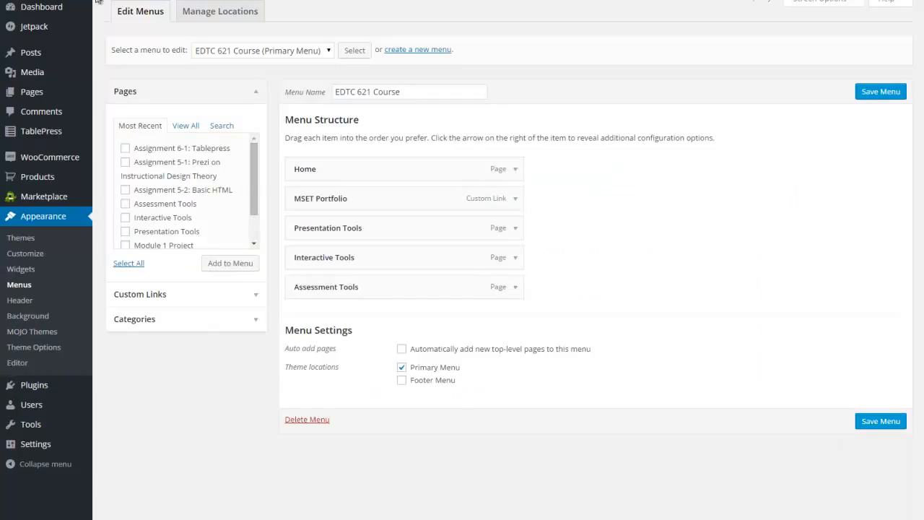
click(408, 93)
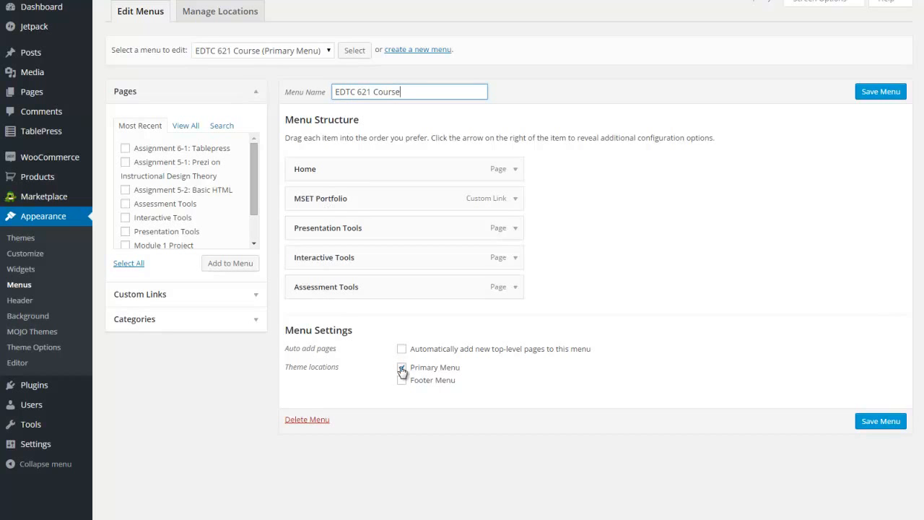
click(402, 368)
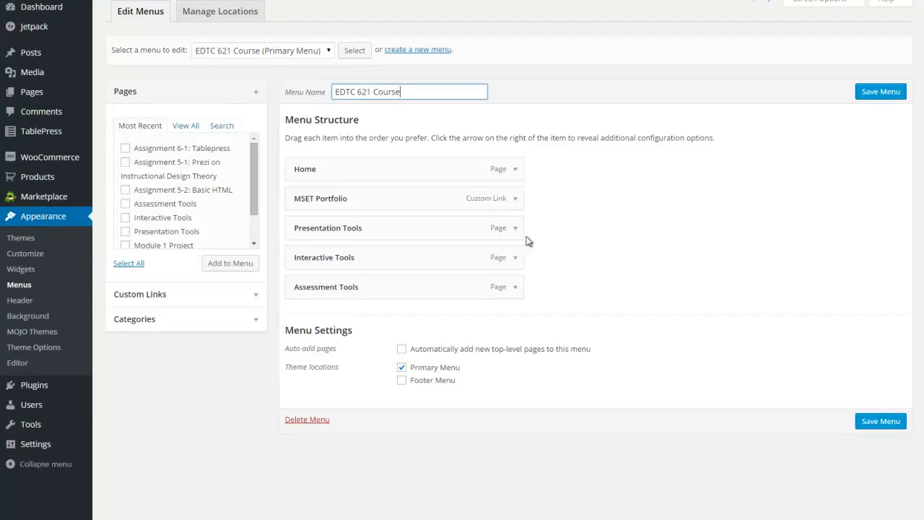
Remove the Presentation Tools and Interactive Tools items from the primary menu
click(514, 229)
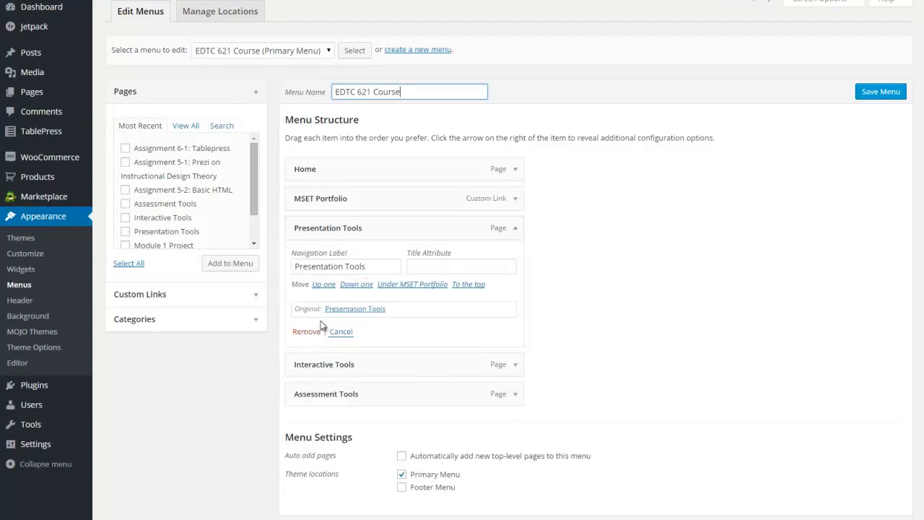
click(306, 331)
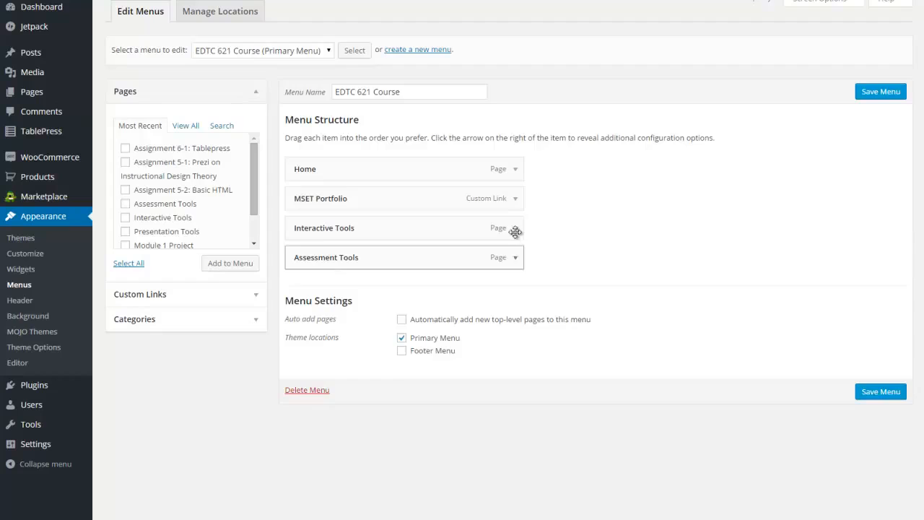
click(514, 228)
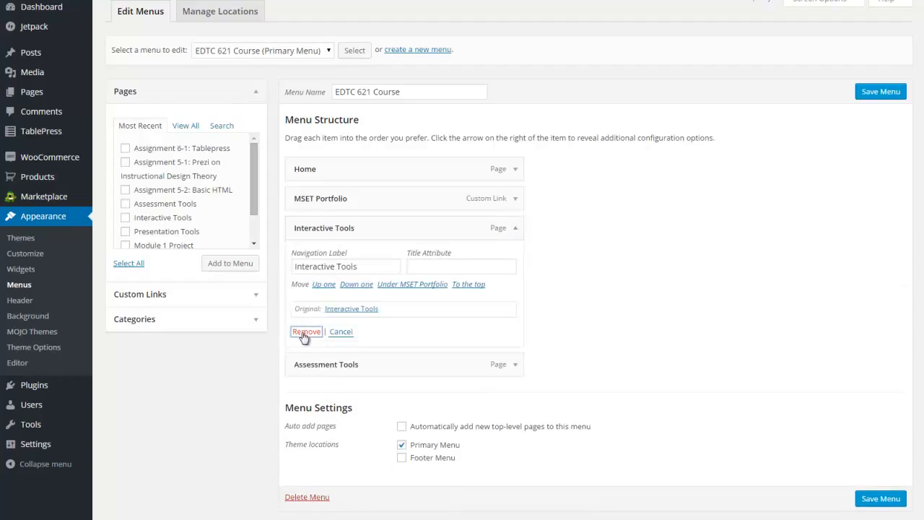
click(306, 330)
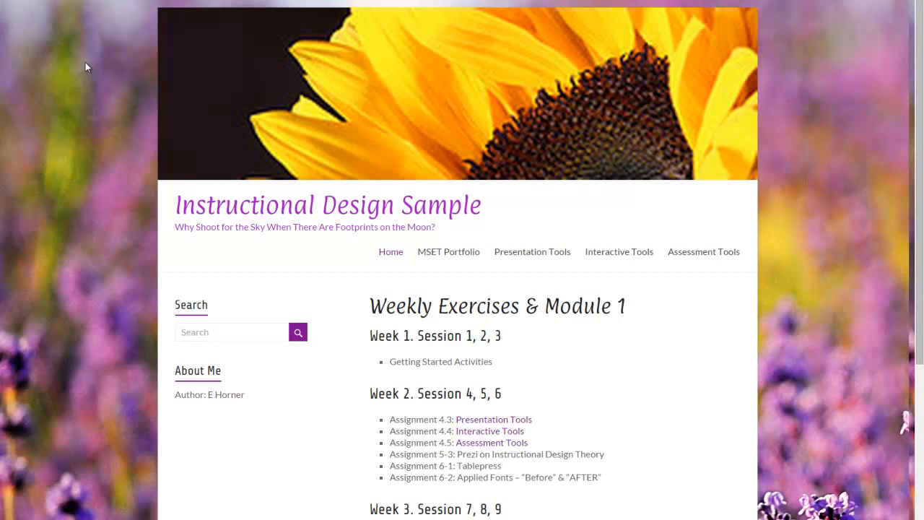
Visit the live Presentation Tools page and test the Home link in its primary menu
scroll(down, 3)
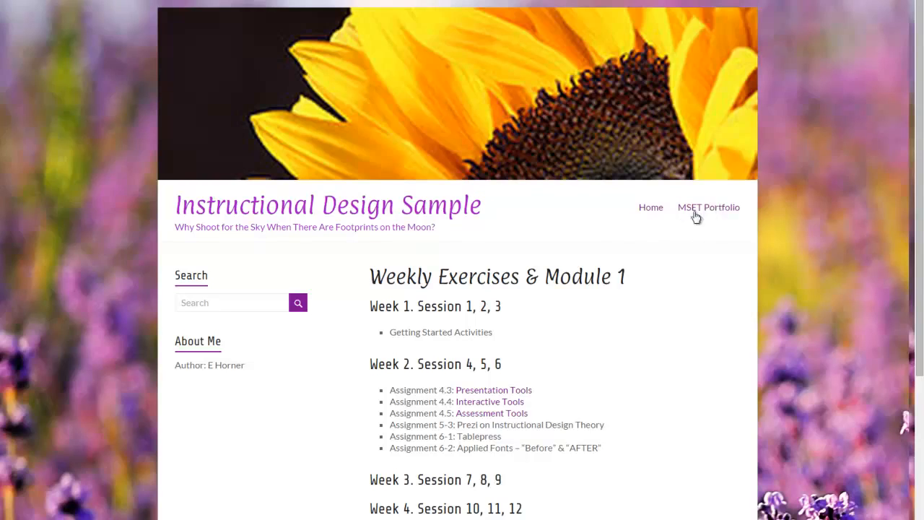
mouse_move(650, 210)
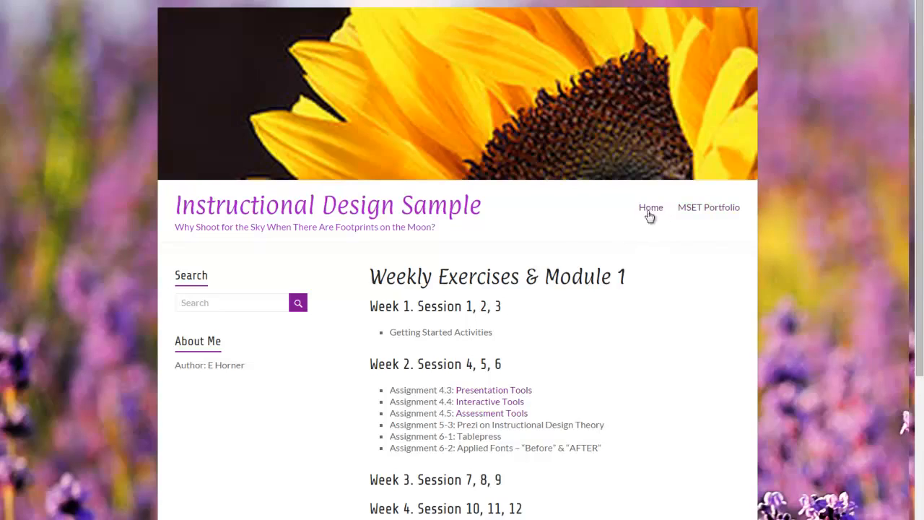
mouse_move(491, 390)
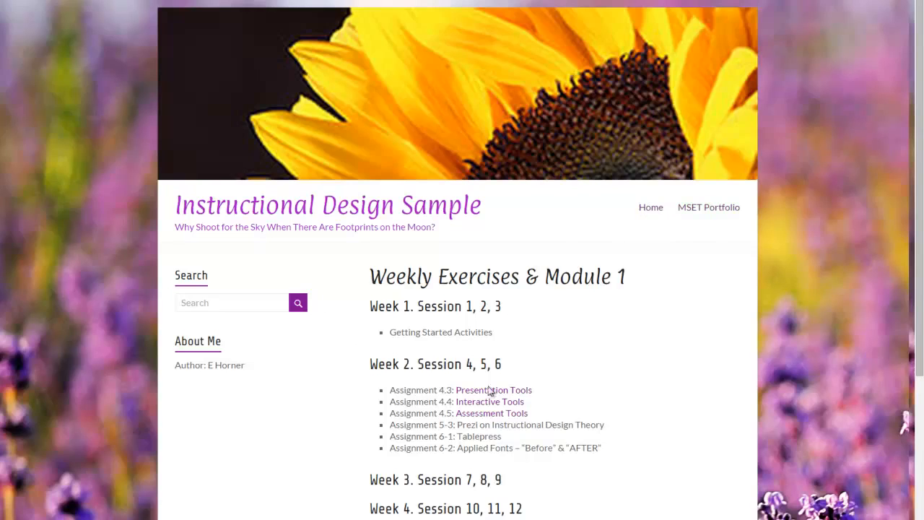
mouse_move(526, 329)
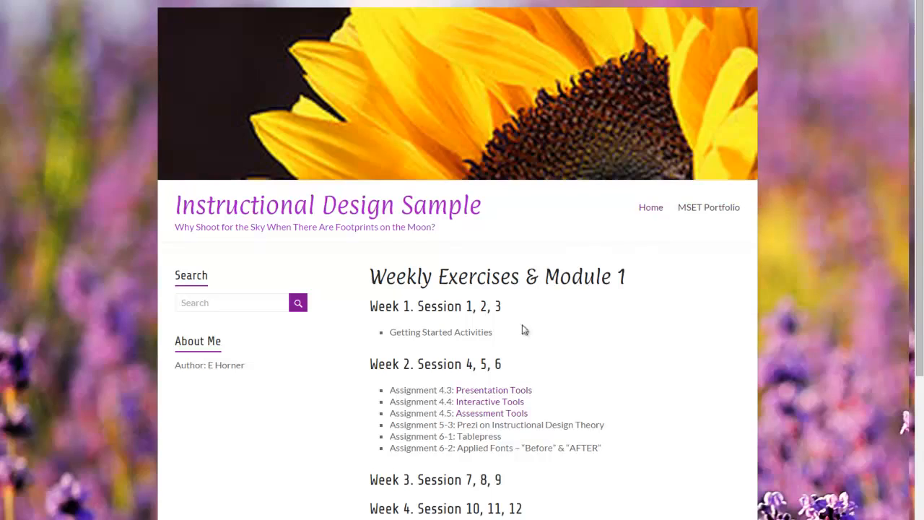
mouse_move(478, 398)
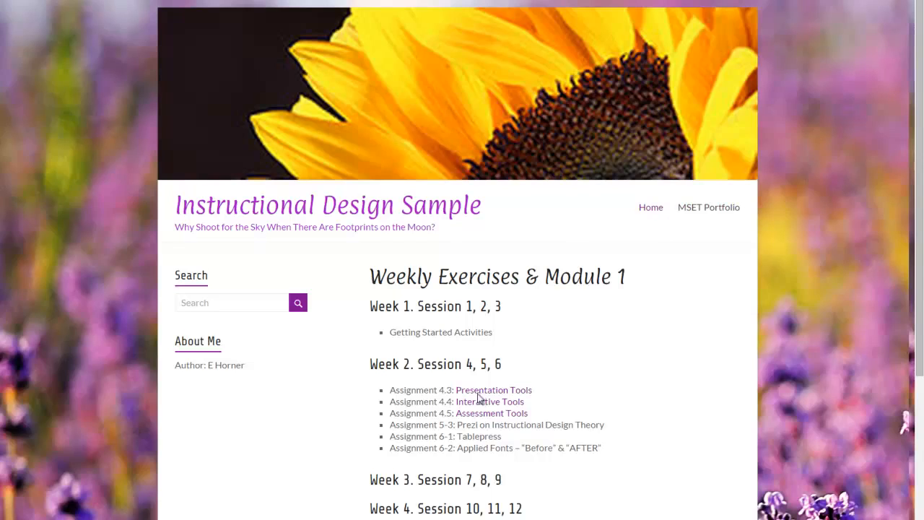
click(494, 390)
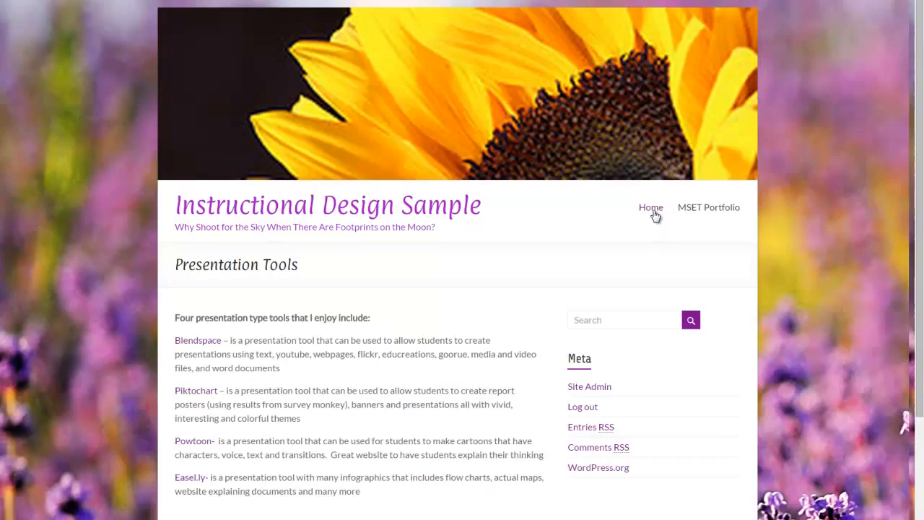
mouse_move(655, 214)
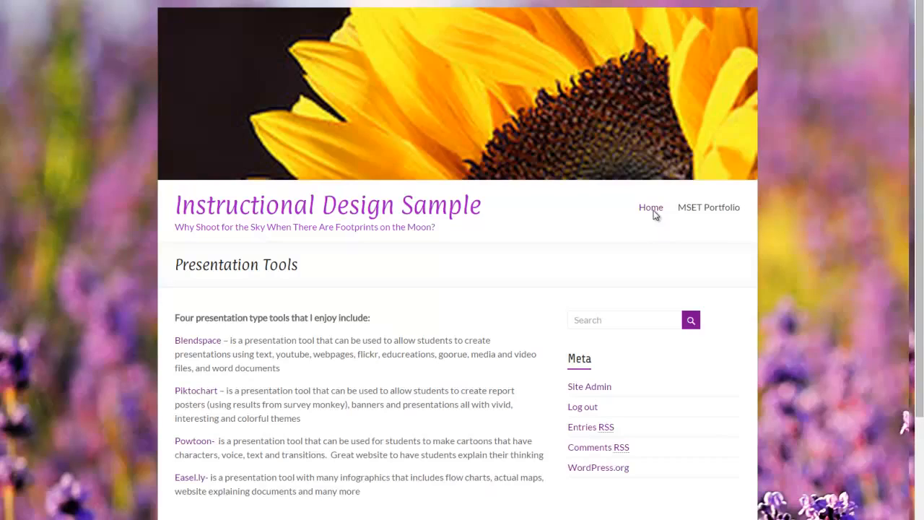
click(650, 207)
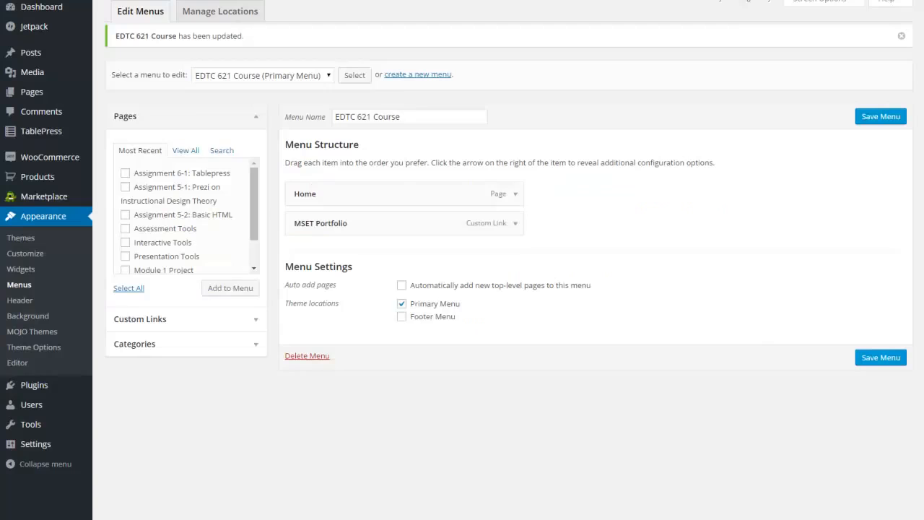
mouse_move(375, 208)
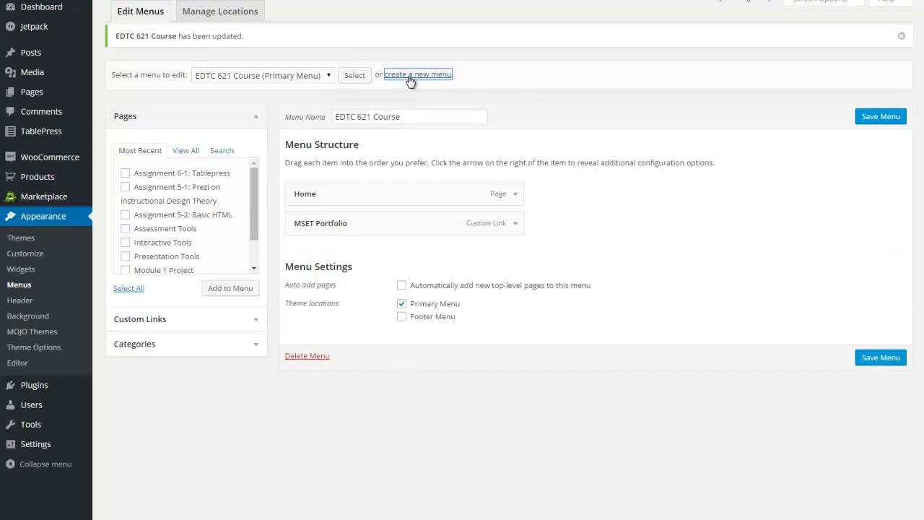
Create a new menu named Side Tools
click(418, 75)
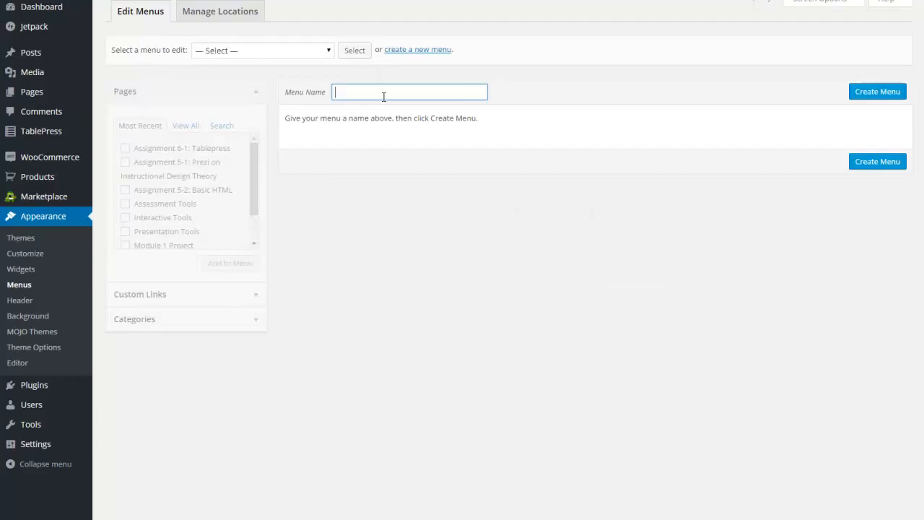
text(S)
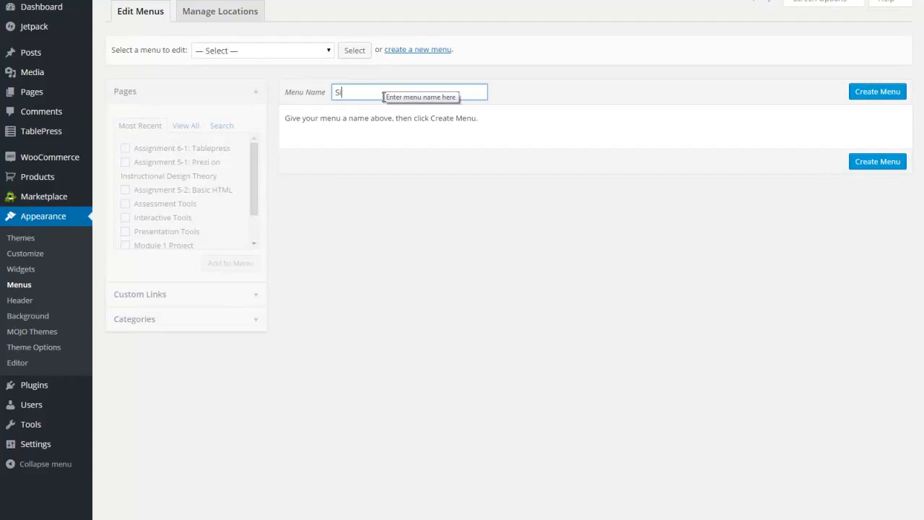
text(ide Tools)
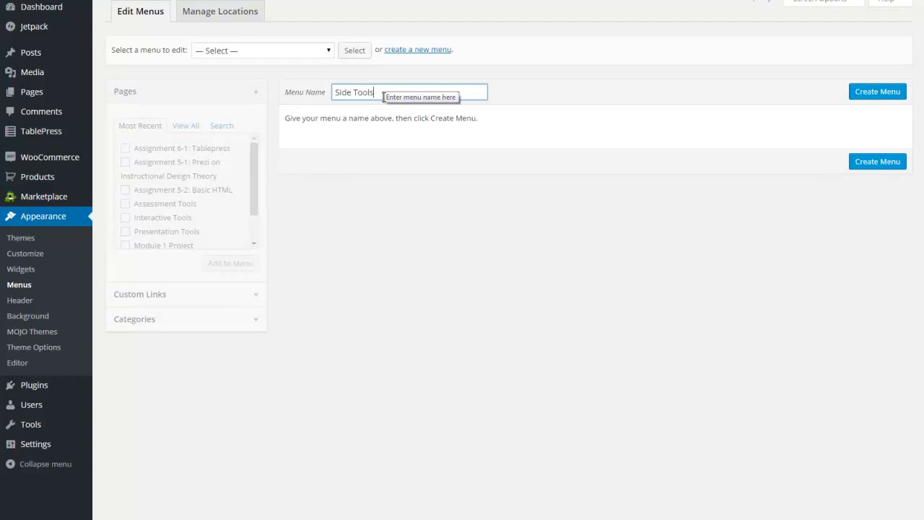
mouse_move(361, 98)
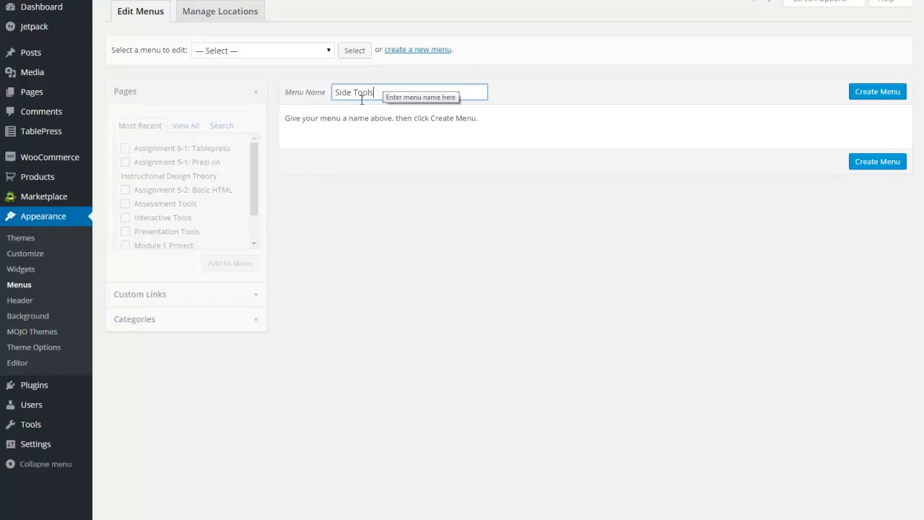
mouse_move(864, 119)
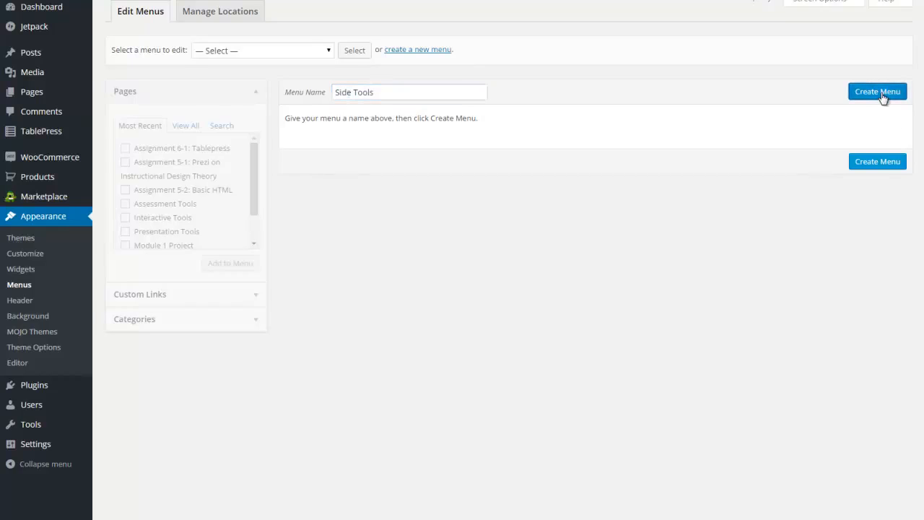
click(878, 91)
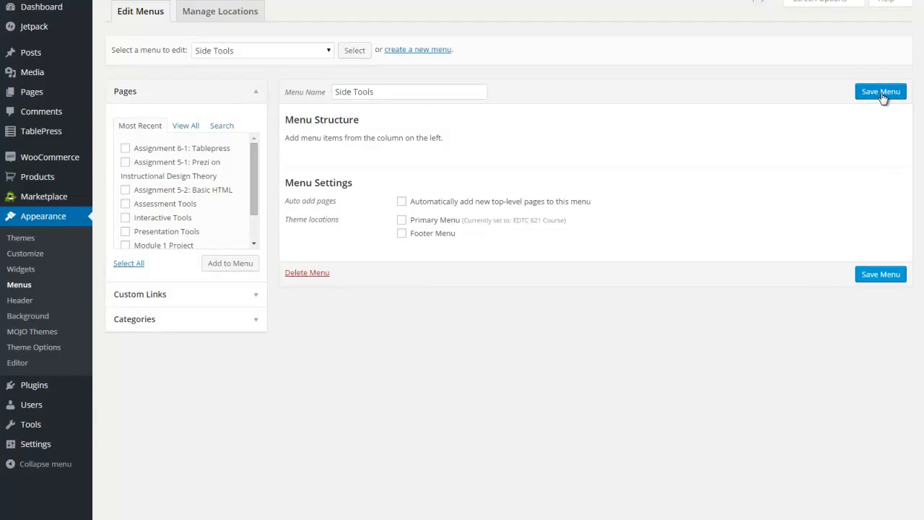
mouse_move(551, 220)
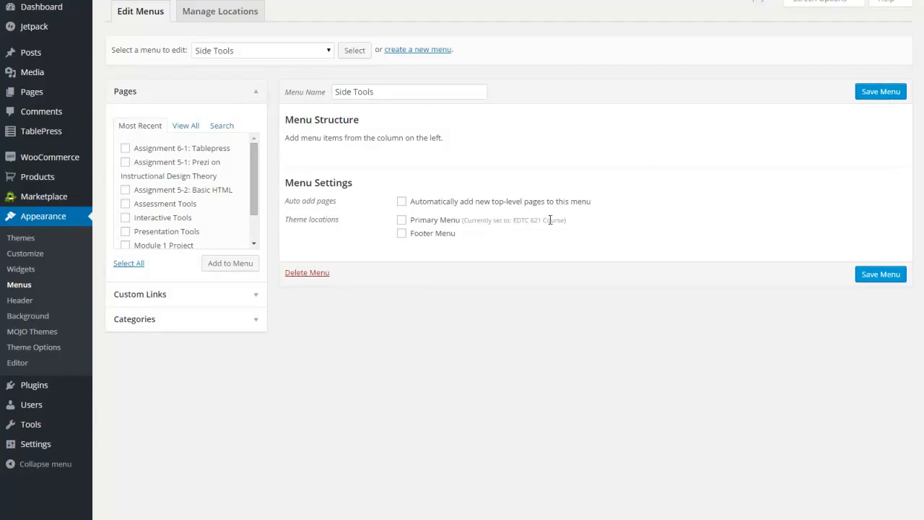
mouse_move(424, 221)
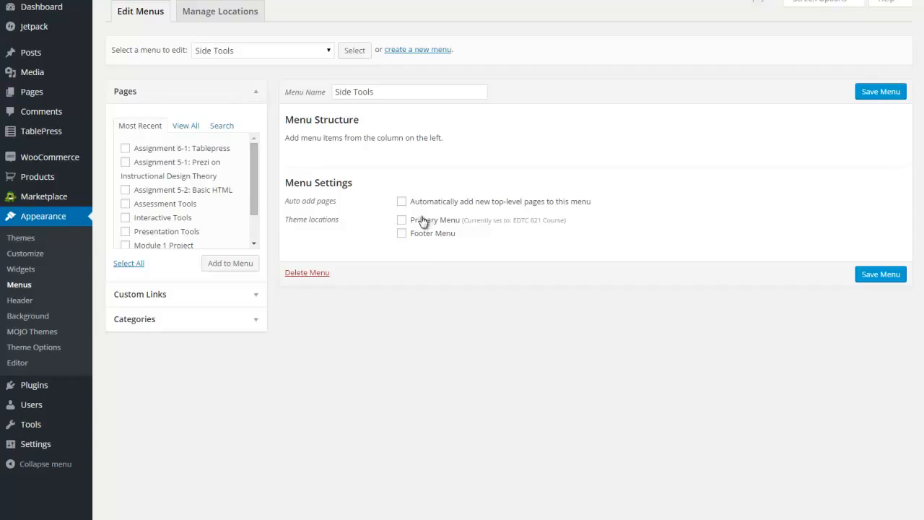
mouse_move(424, 219)
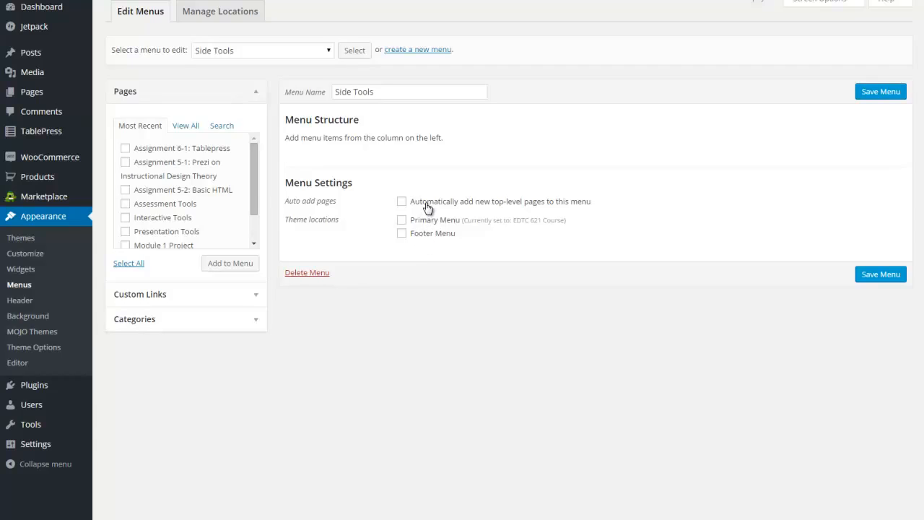
mouse_move(334, 172)
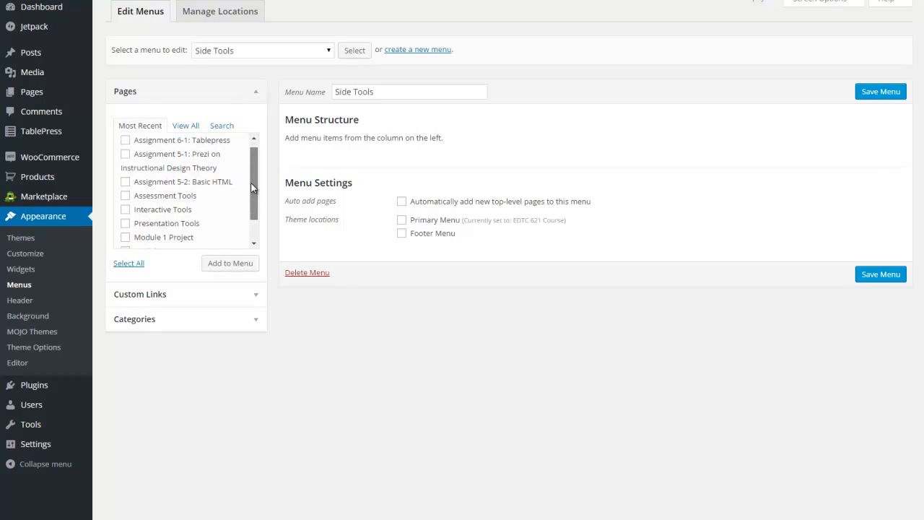
Add the Assessment Tools, Interactive Tools and Presentation Tools pages to Side Tools and save the menu
click(124, 185)
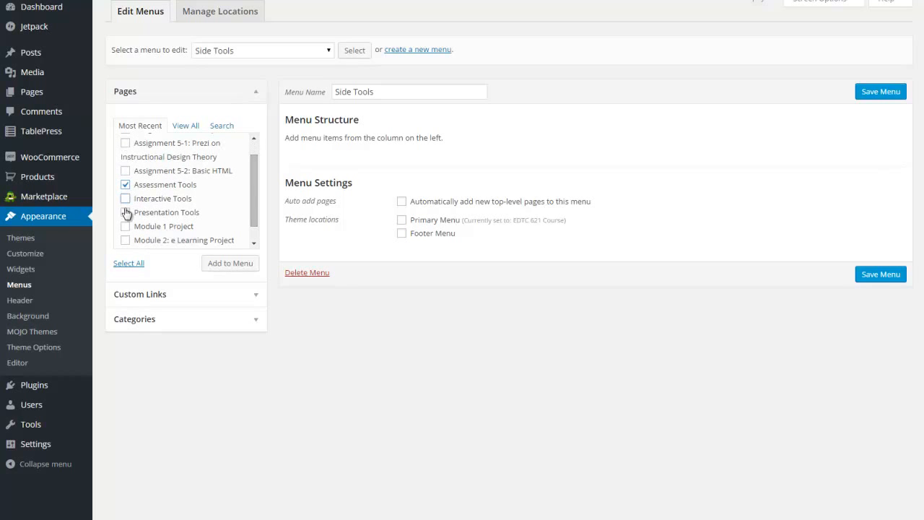
click(124, 211)
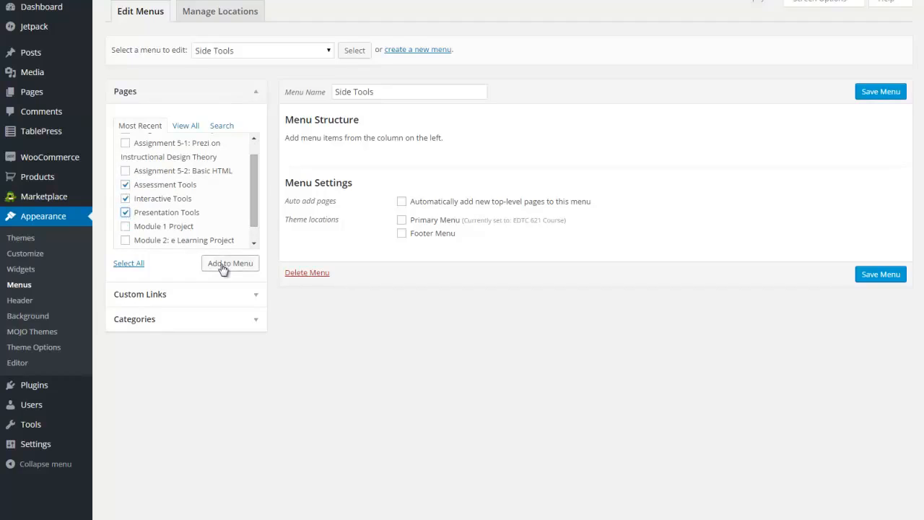
click(230, 262)
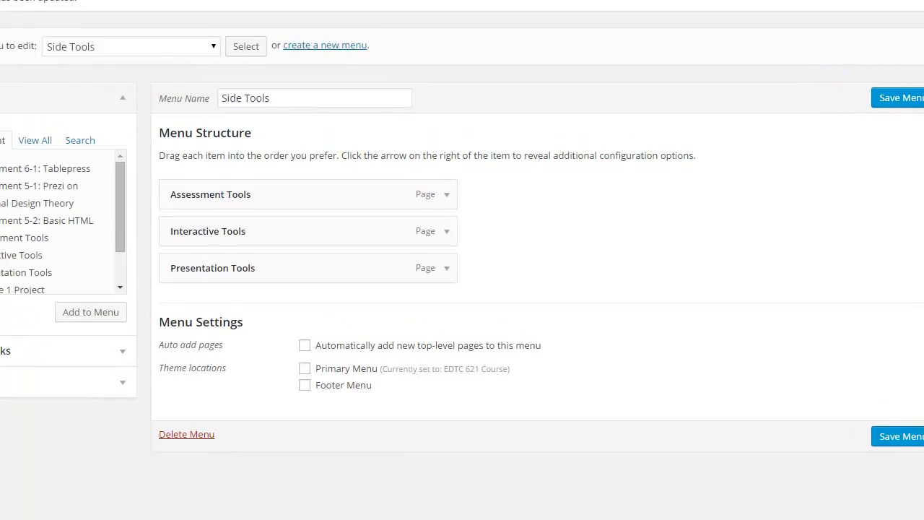
click(209, 8)
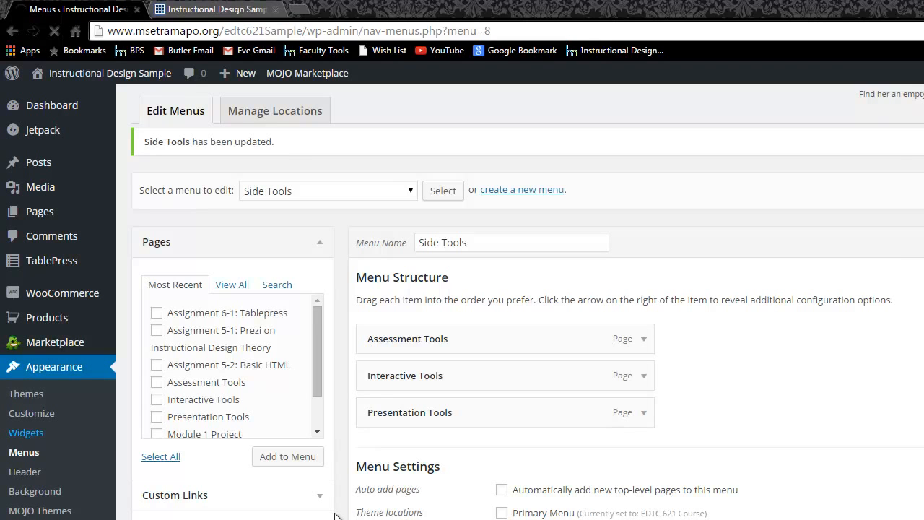
Go to the Widgets screen showing the Left Sidebar with Search and About Me
click(26, 433)
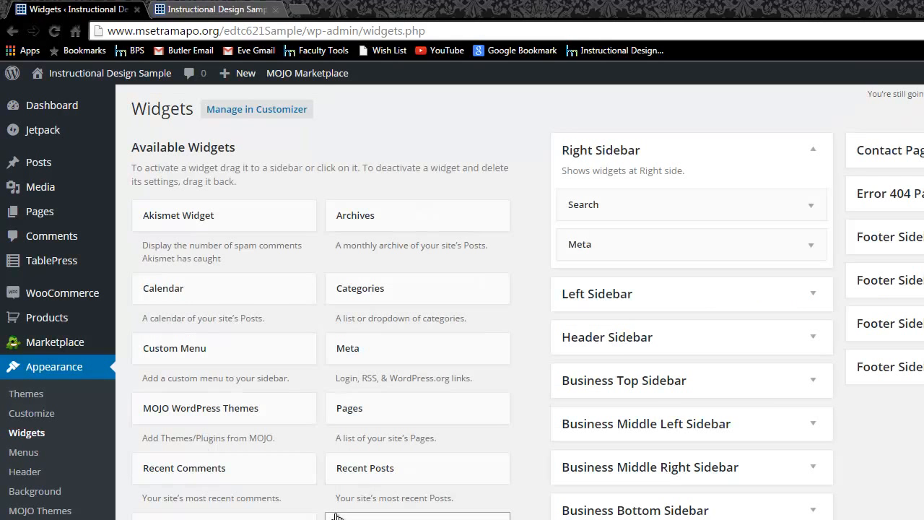
scroll(down, 3)
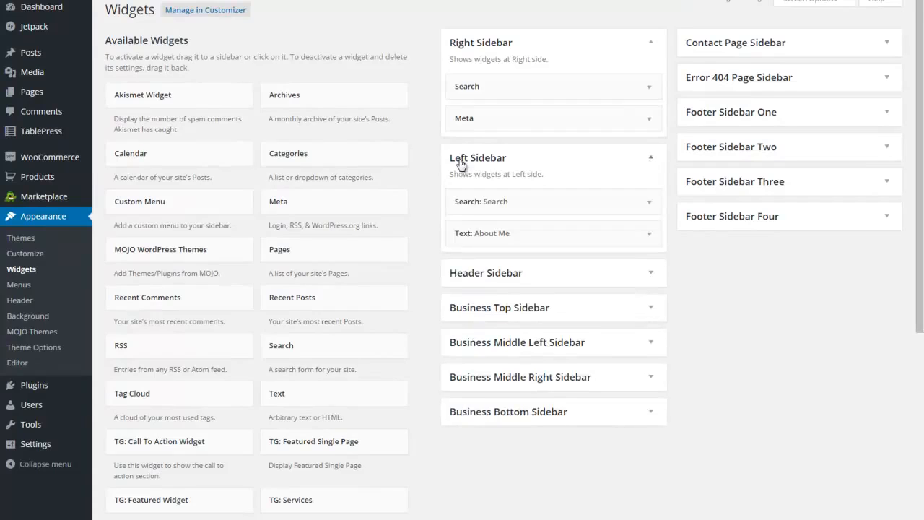
mouse_move(502, 170)
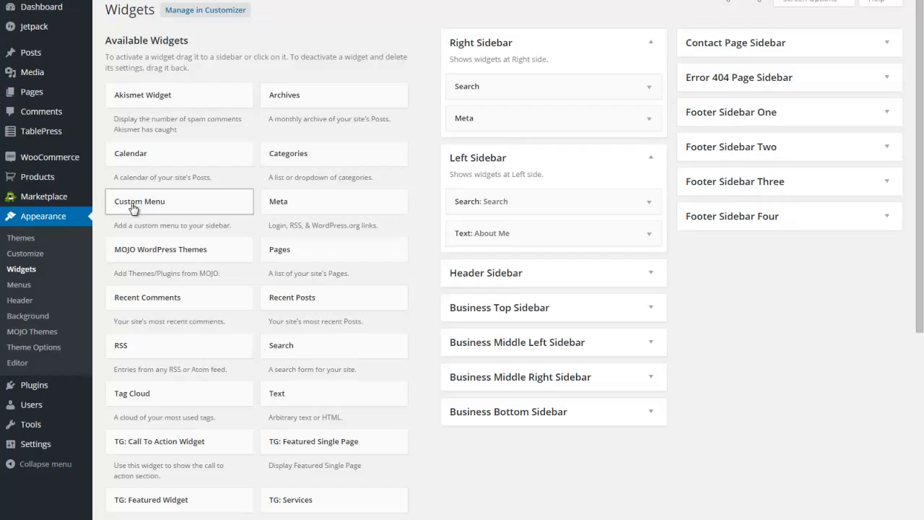
mouse_move(133, 209)
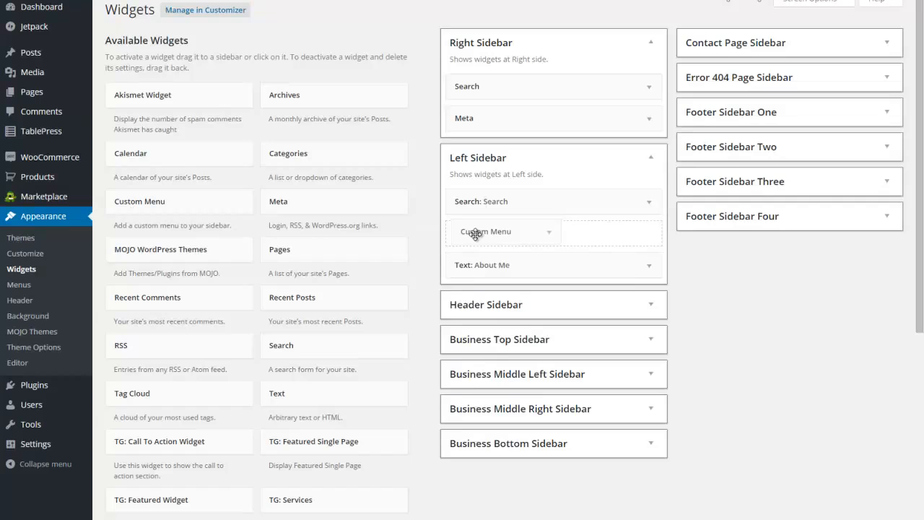
Title the Custom Menu widget Tools, point it at the Side Tools menu, and save it
click(485, 231)
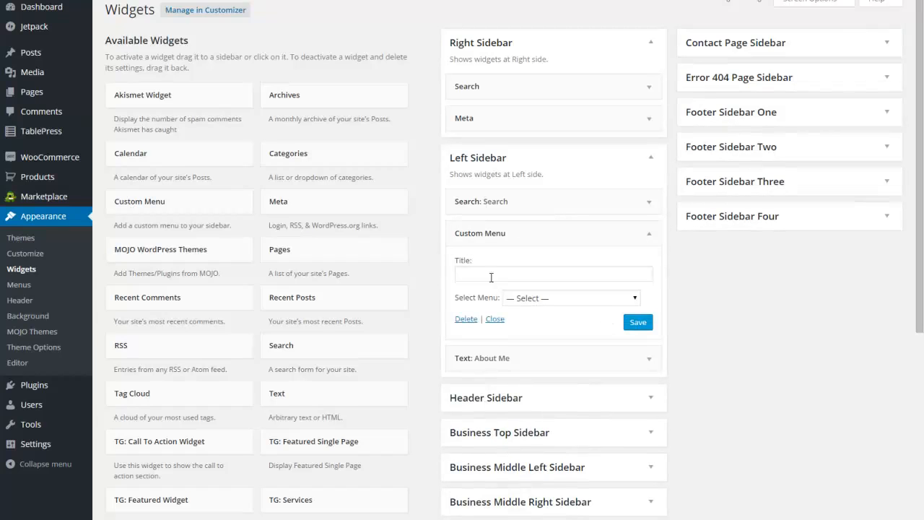
click(553, 275)
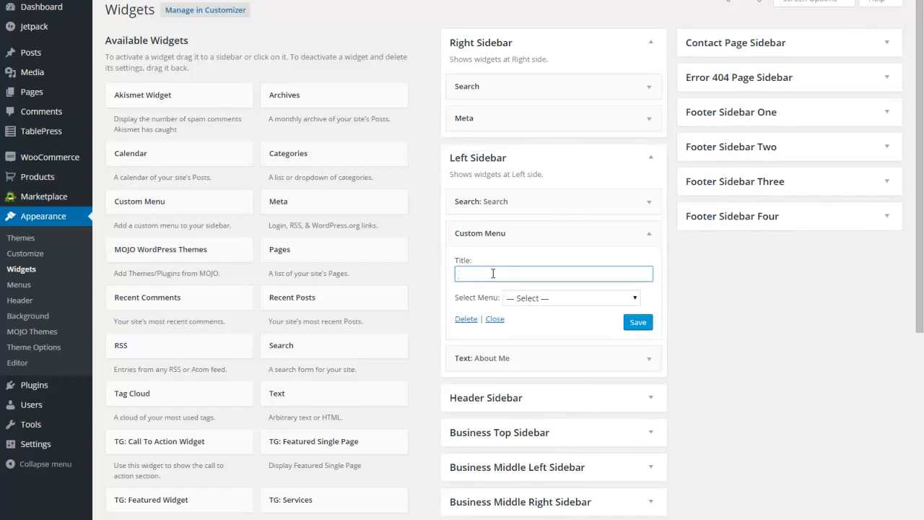
text(Tools)
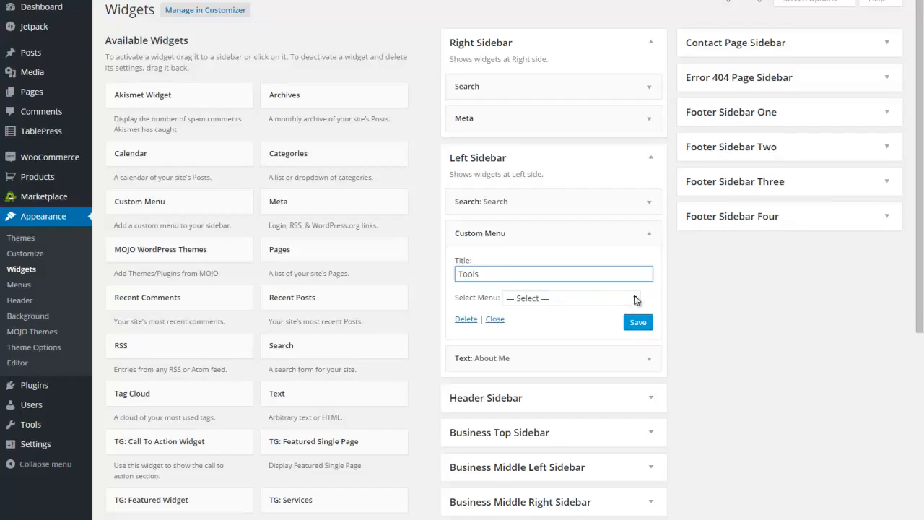
click(570, 297)
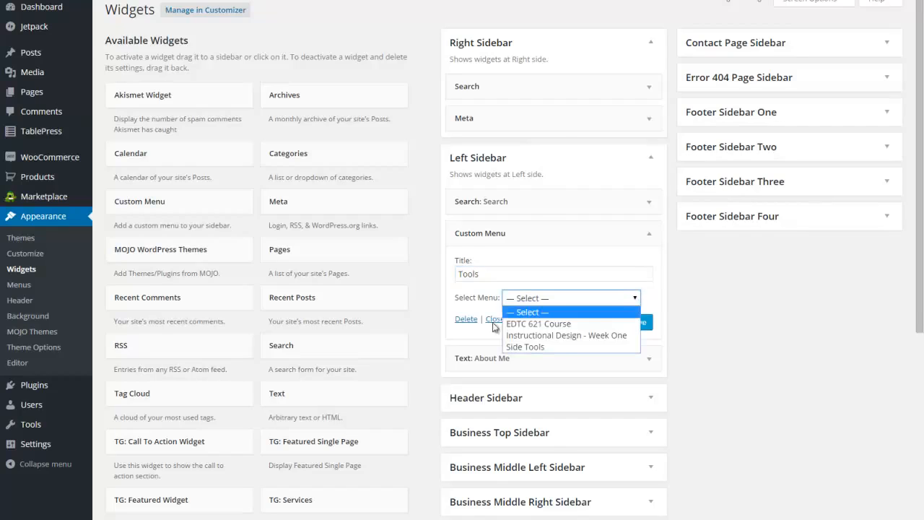
click(525, 347)
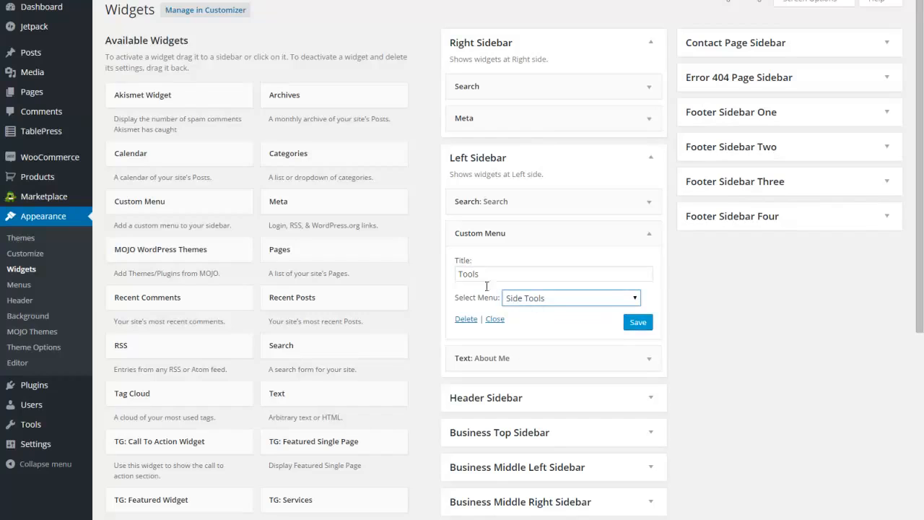
click(638, 322)
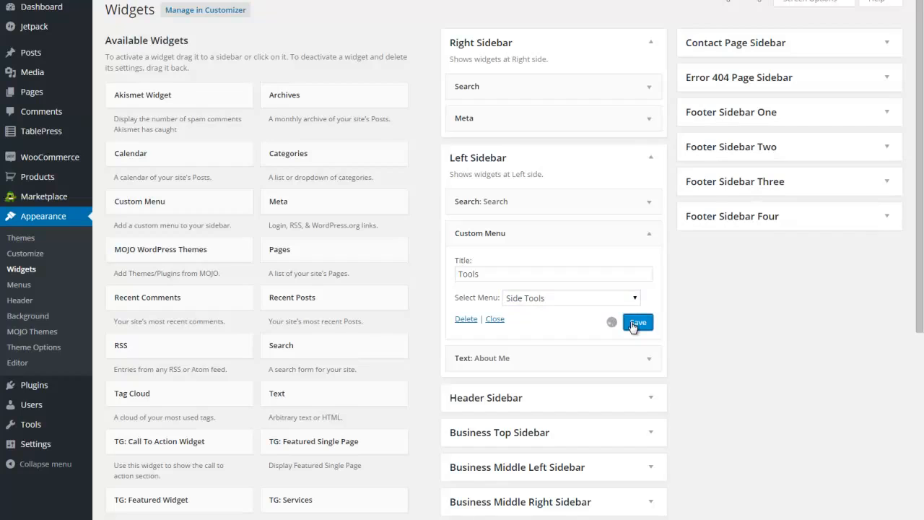
click(637, 322)
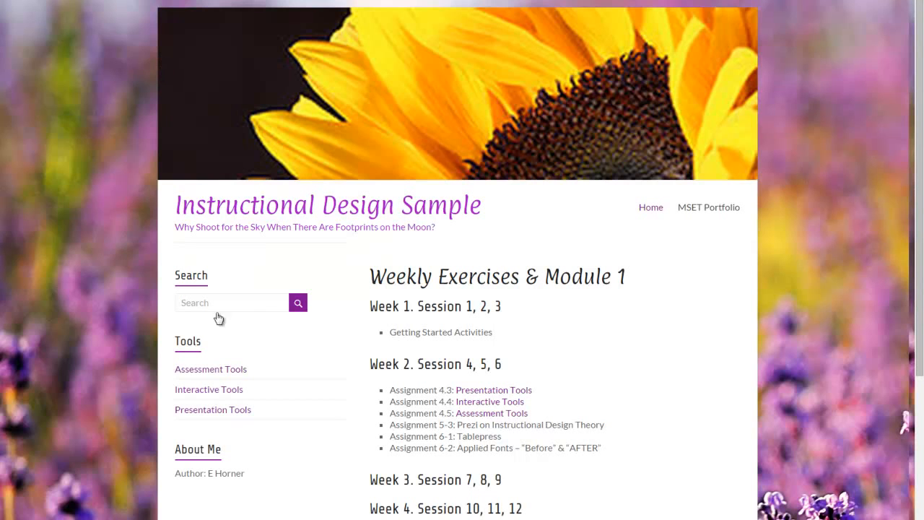
mouse_move(214, 381)
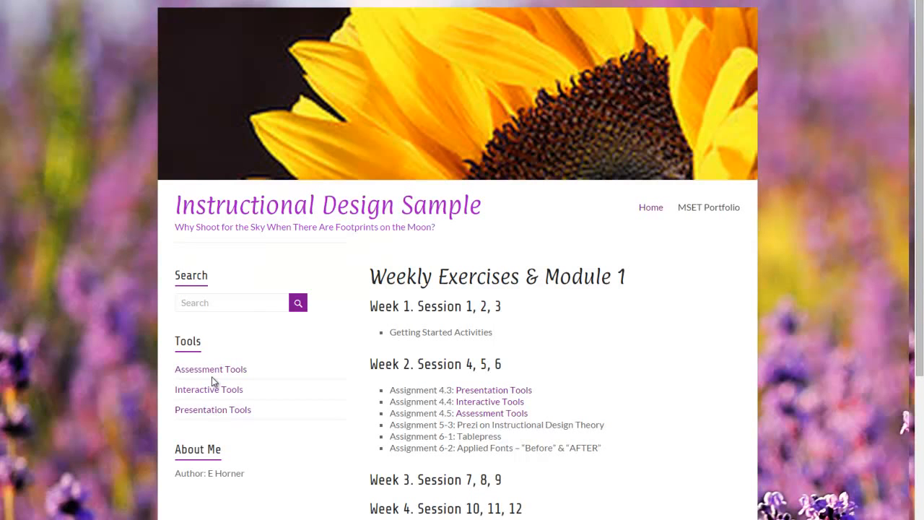
mouse_move(665, 237)
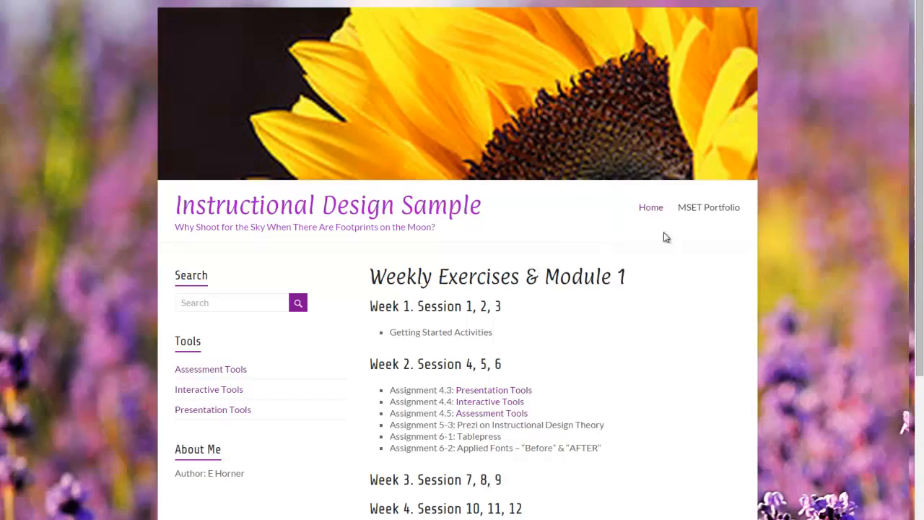
mouse_move(604, 214)
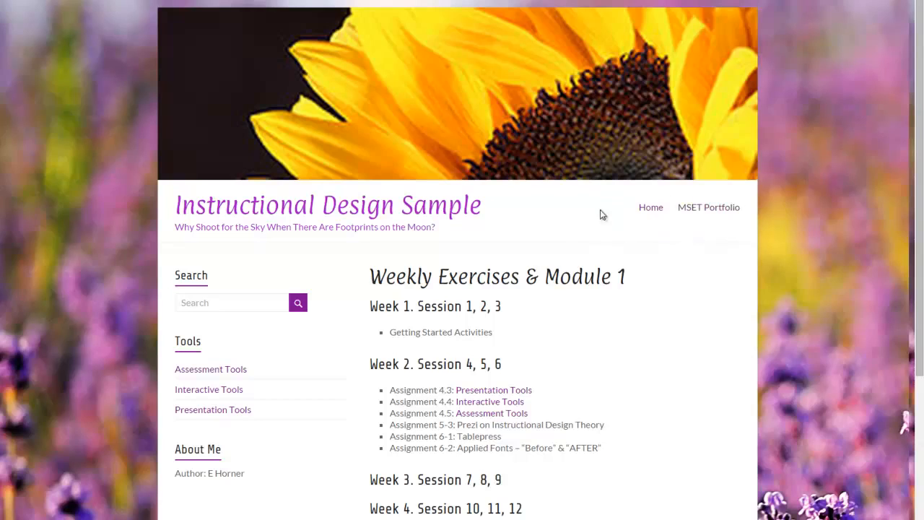
mouse_move(260, 369)
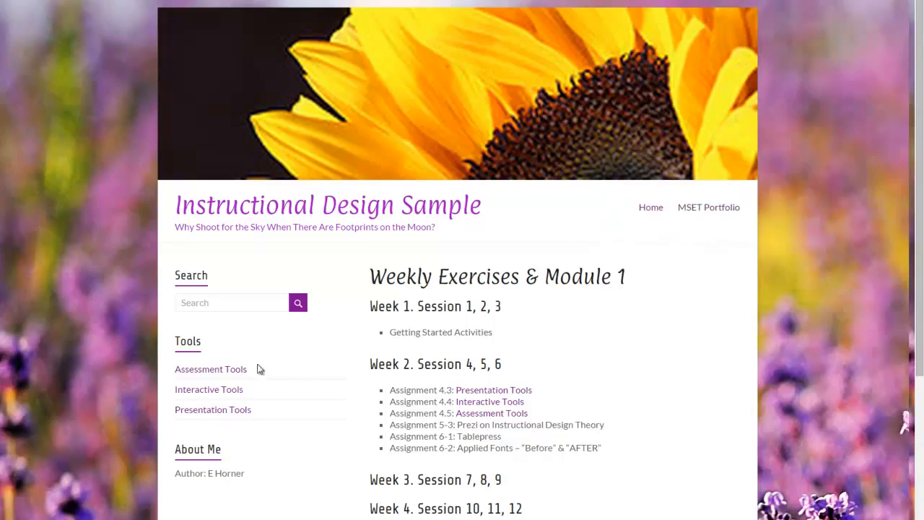
mouse_move(217, 389)
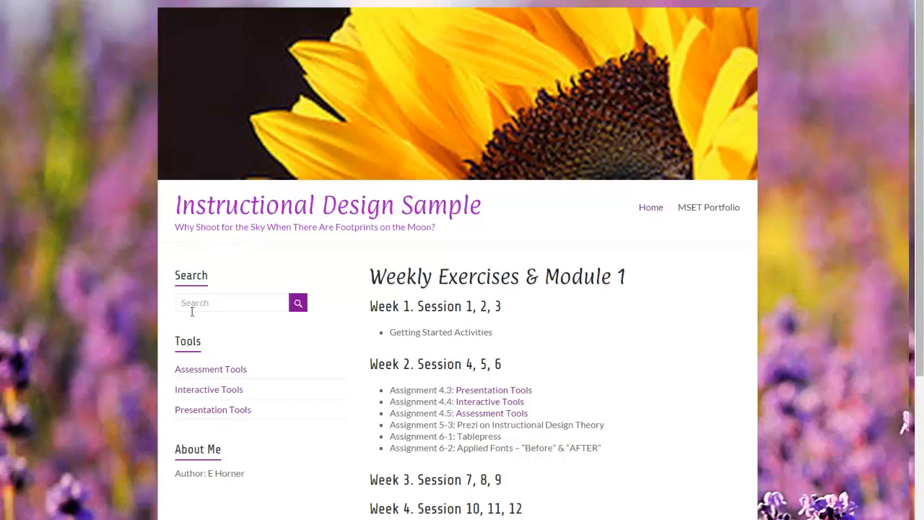
mouse_move(231, 270)
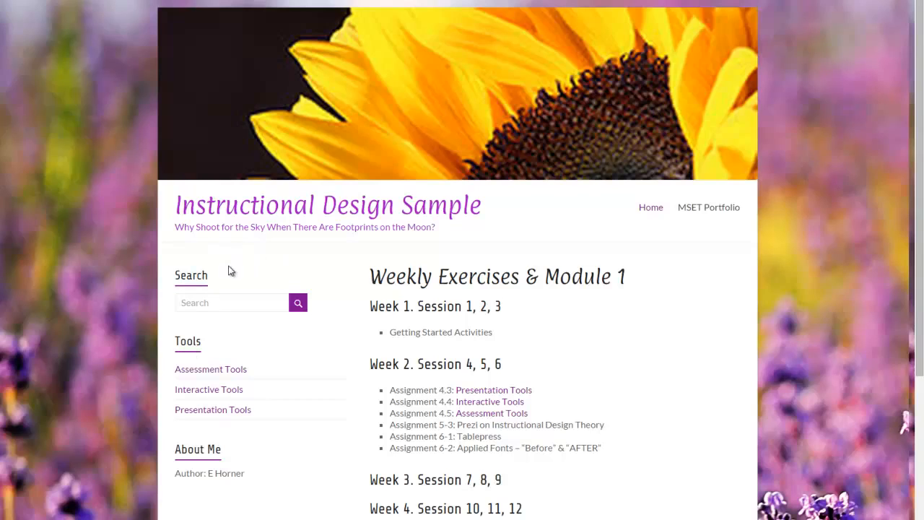
mouse_move(219, 475)
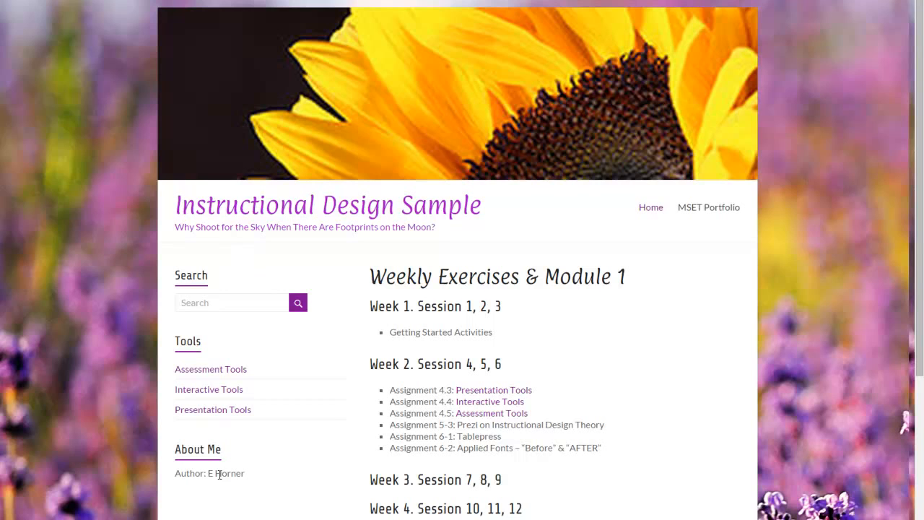
scroll(down, 3)
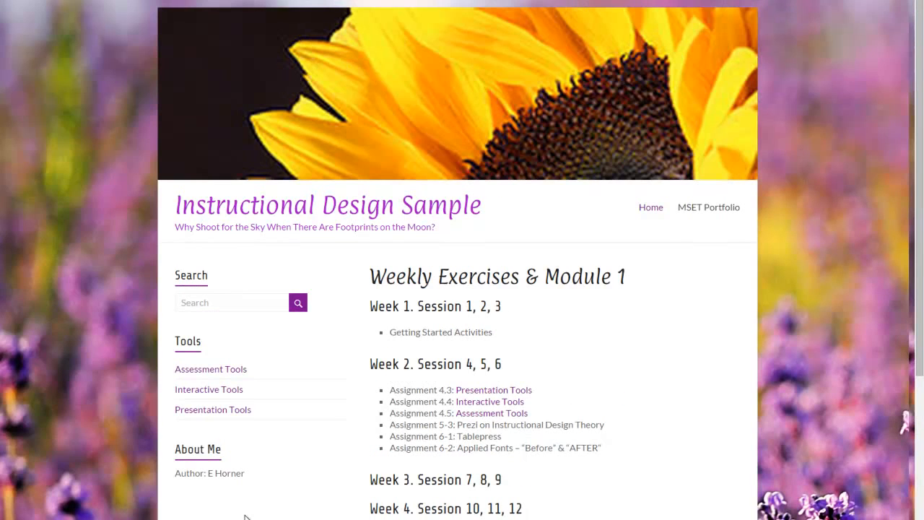
scroll(down, 3)
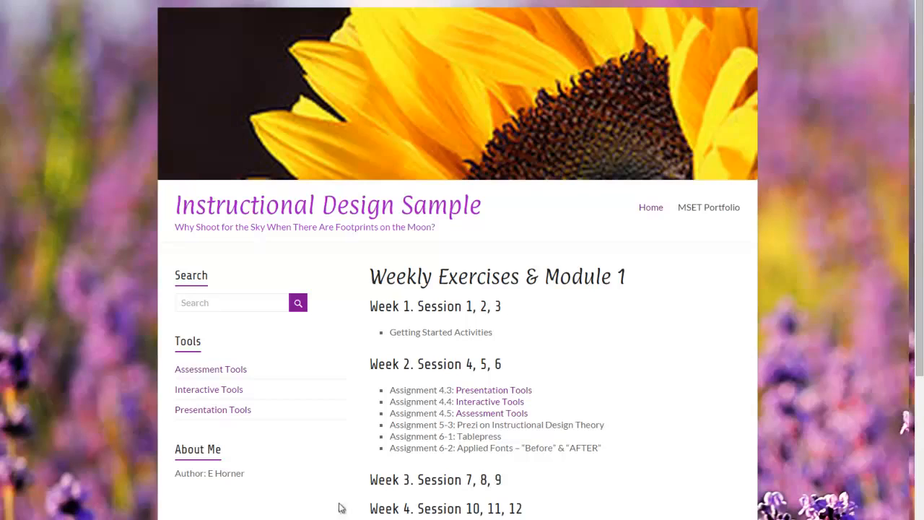
mouse_move(343, 452)
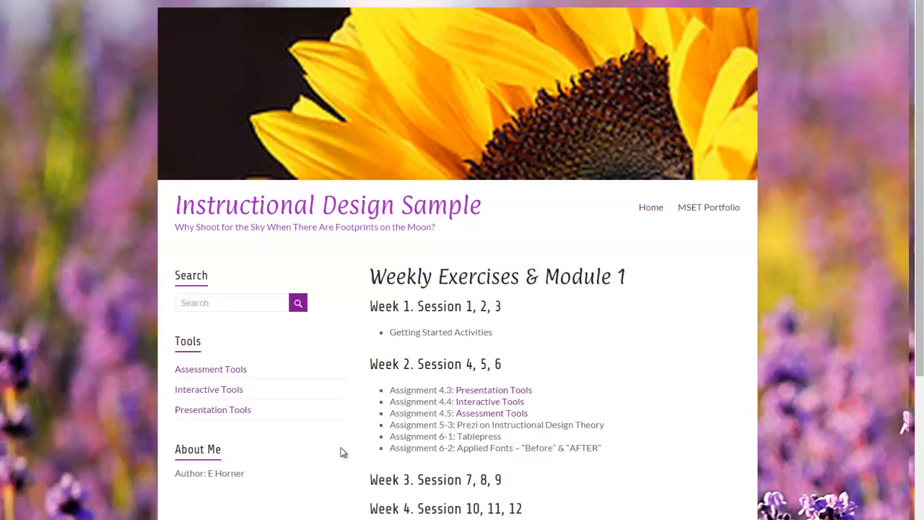
mouse_move(324, 214)
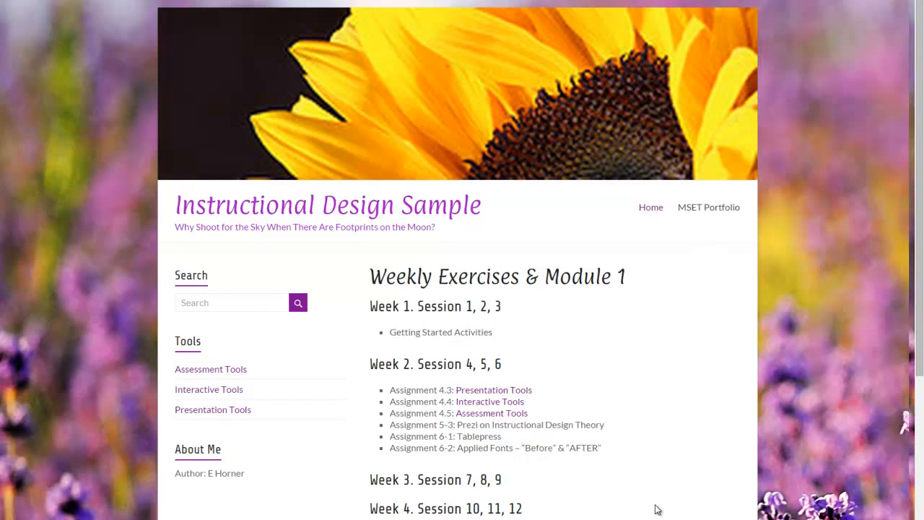
scroll(down, 3)
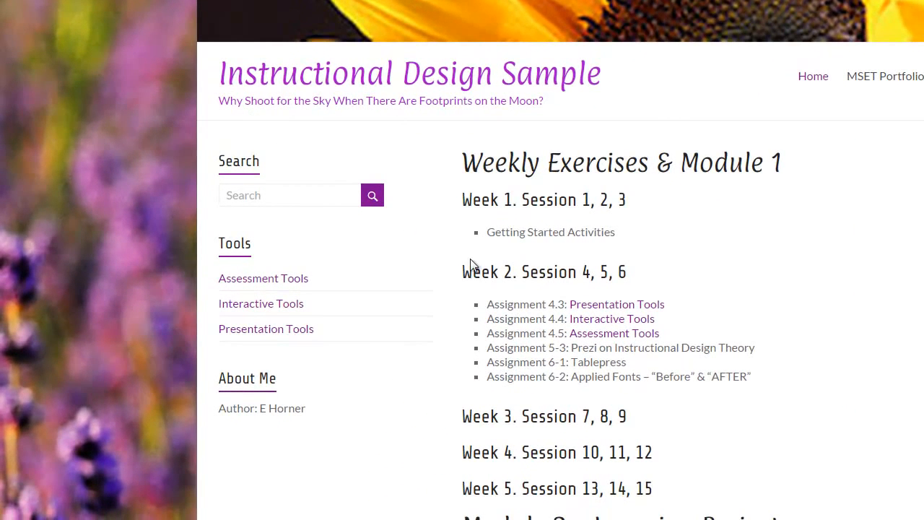
mouse_move(574, 411)
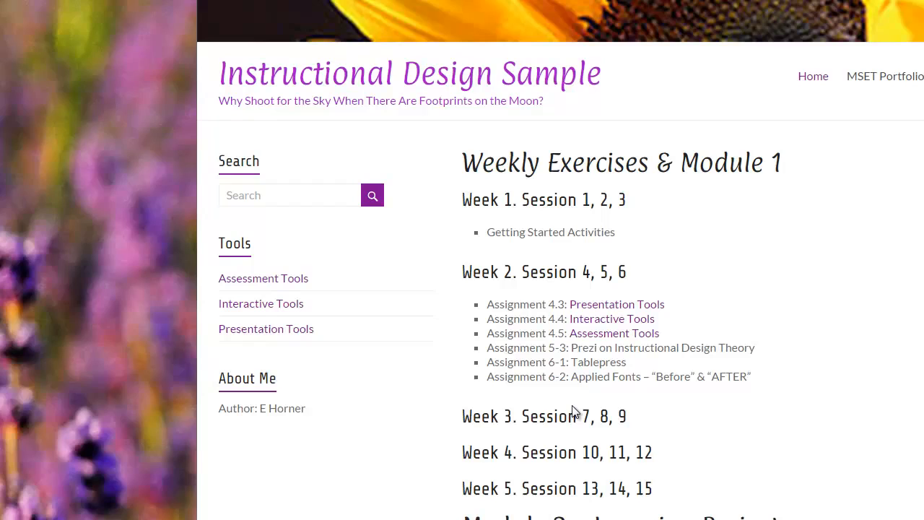